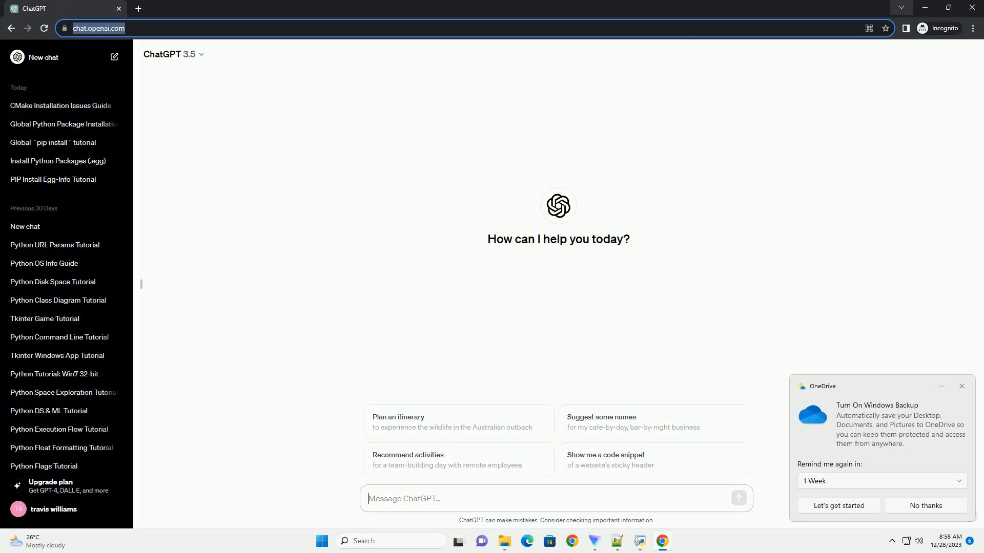
# Send ChatGPT the request for a Windows tutorial on pip installing packages for all users
pyautogui.press('Return')
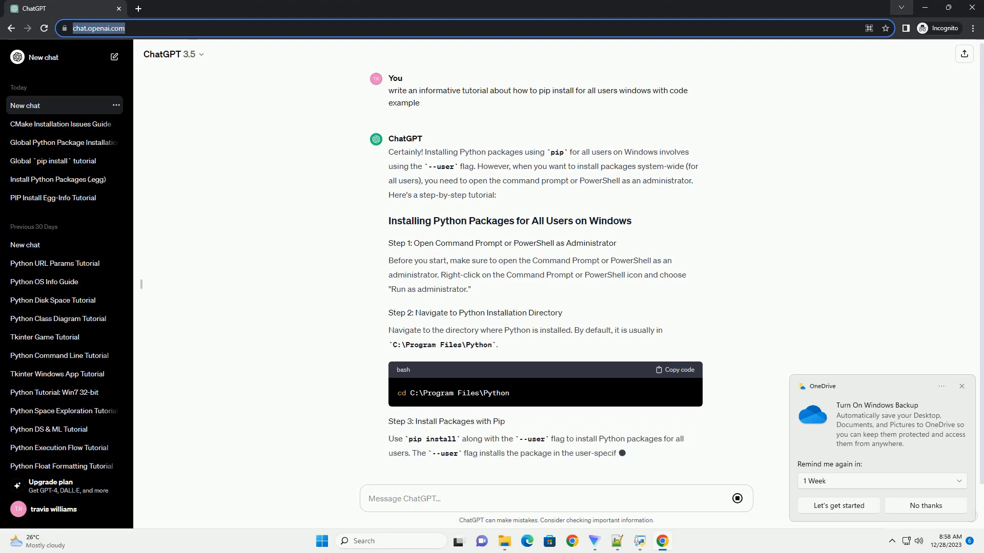
# Scroll down to follow the reply through Step 4 (pip show verification) and Step 5 (Python version)
pyautogui.scroll(-3)
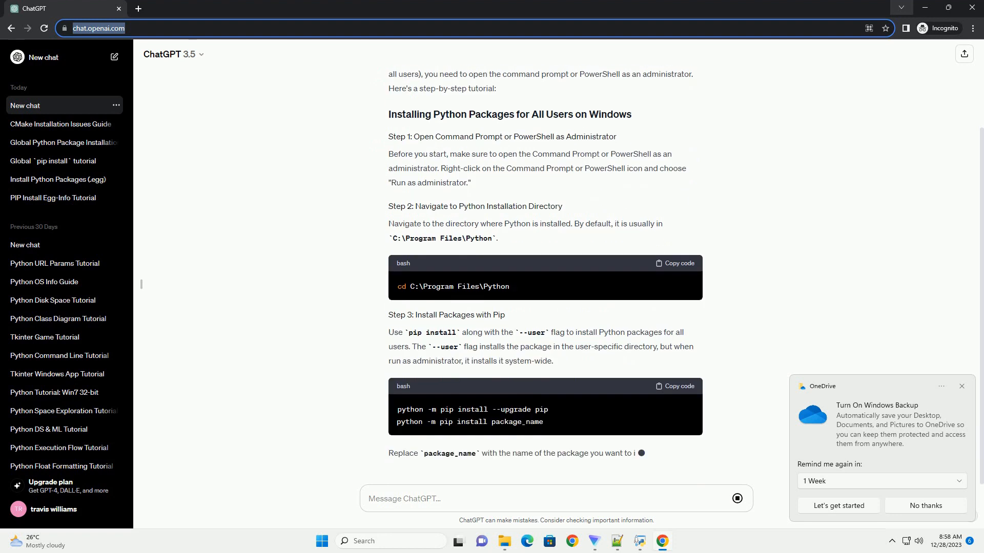
pyautogui.scroll(-3)
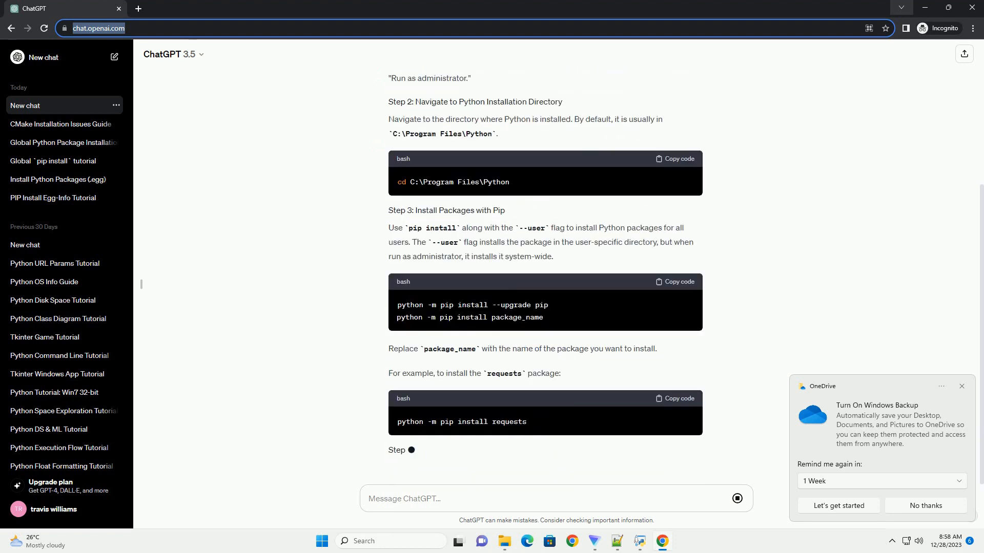
pyautogui.scroll(-3)
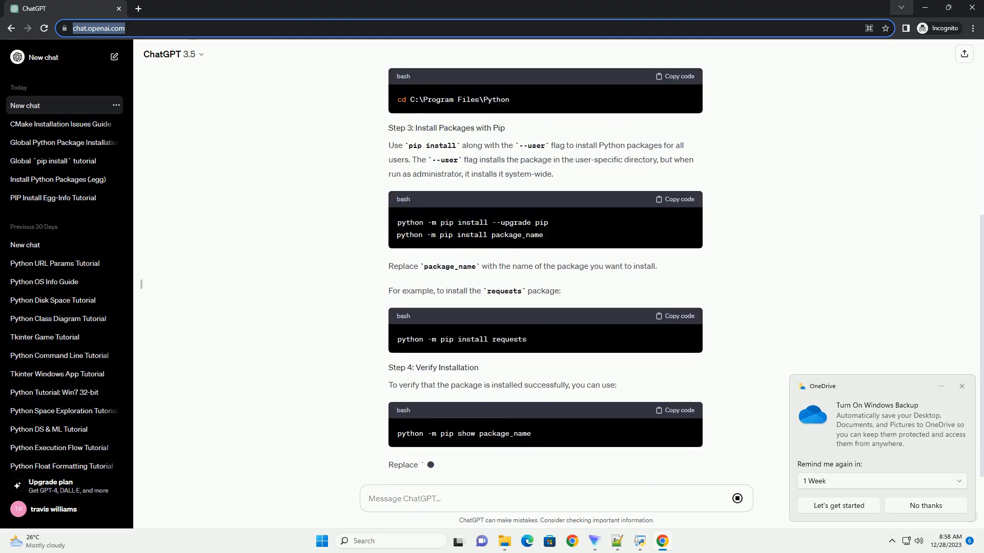
pyautogui.scroll(-3)
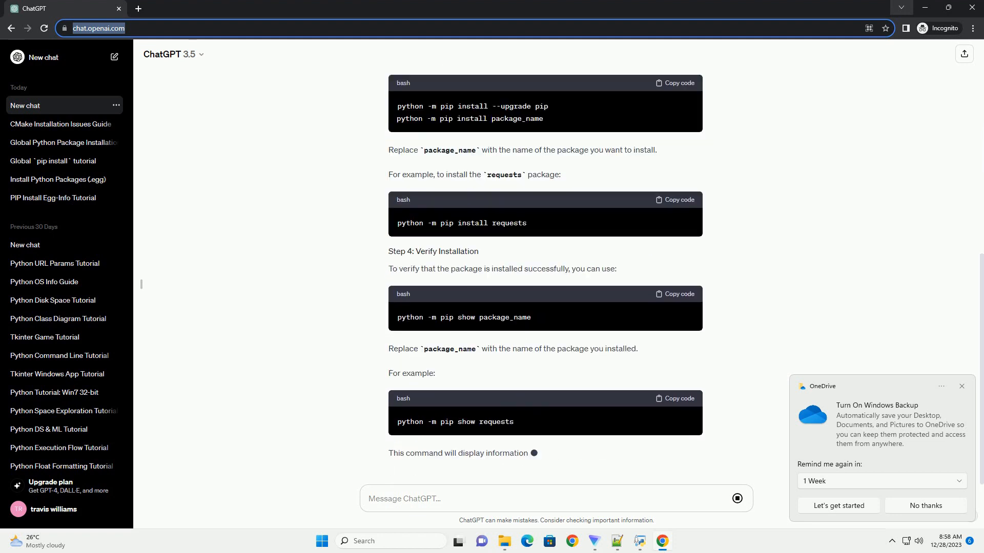
pyautogui.scroll(-3)
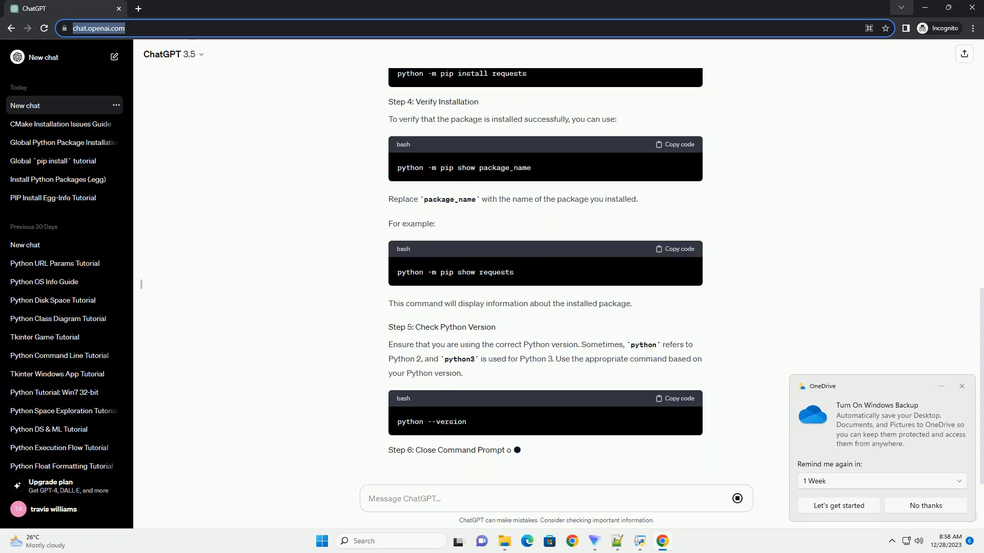
# Scroll down through Step 6 on closing Command Prompt and the numbered Summary list
pyautogui.scroll(-3)
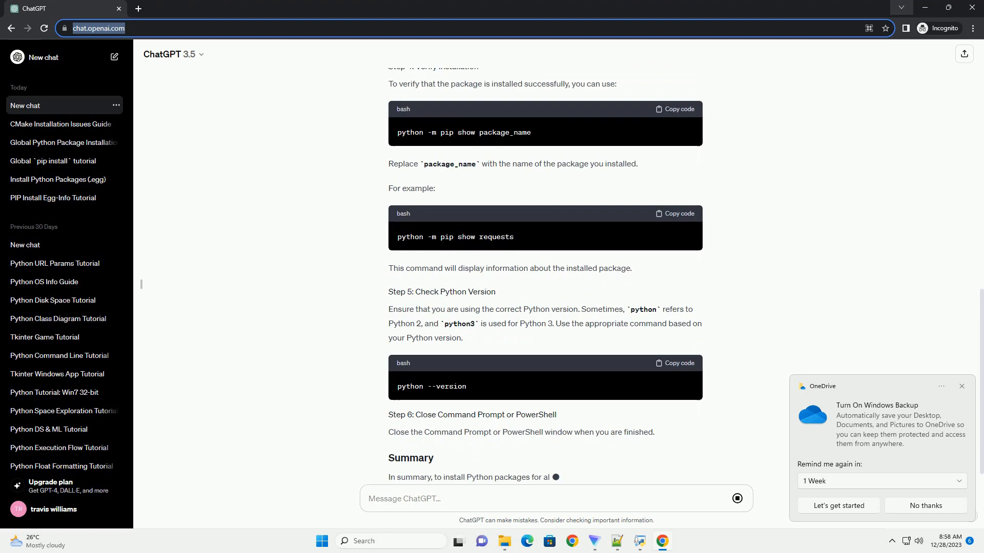
pyautogui.scroll(-3)
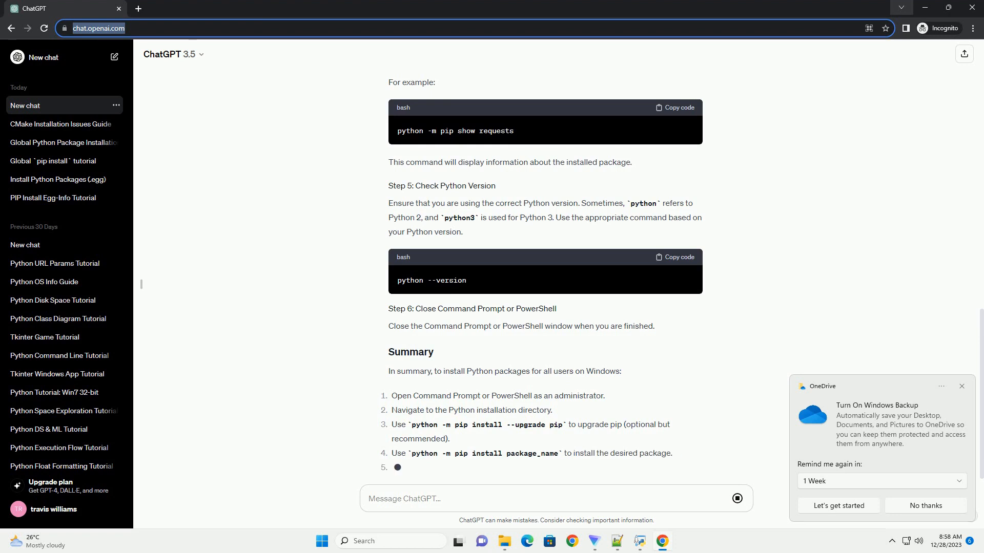
pyautogui.scroll(-3)
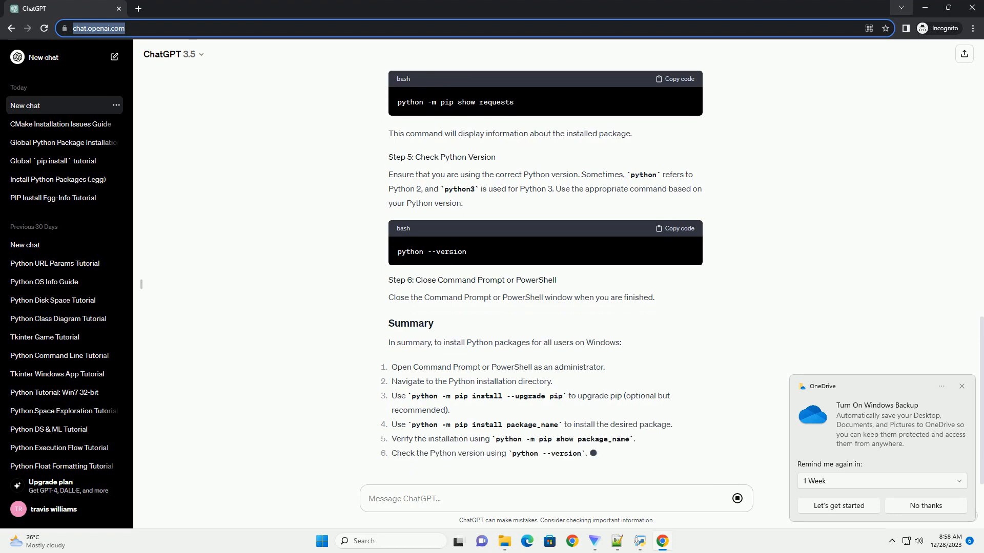